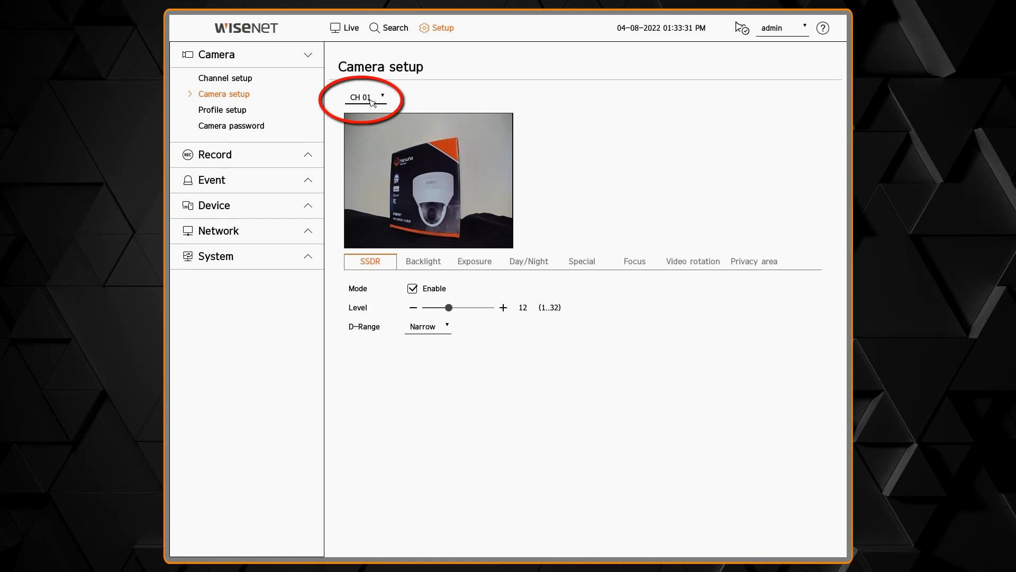
Step: Set CH 01's SSDR D-Range to Wide, keeping SSDR enabled at level 12
left_click(427, 326)
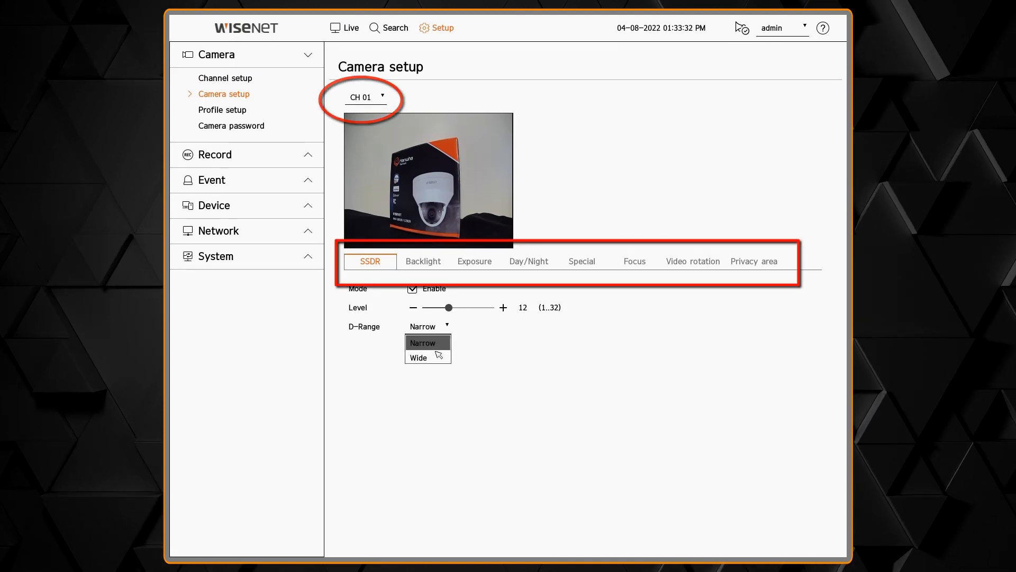
mouse_move(428, 357)
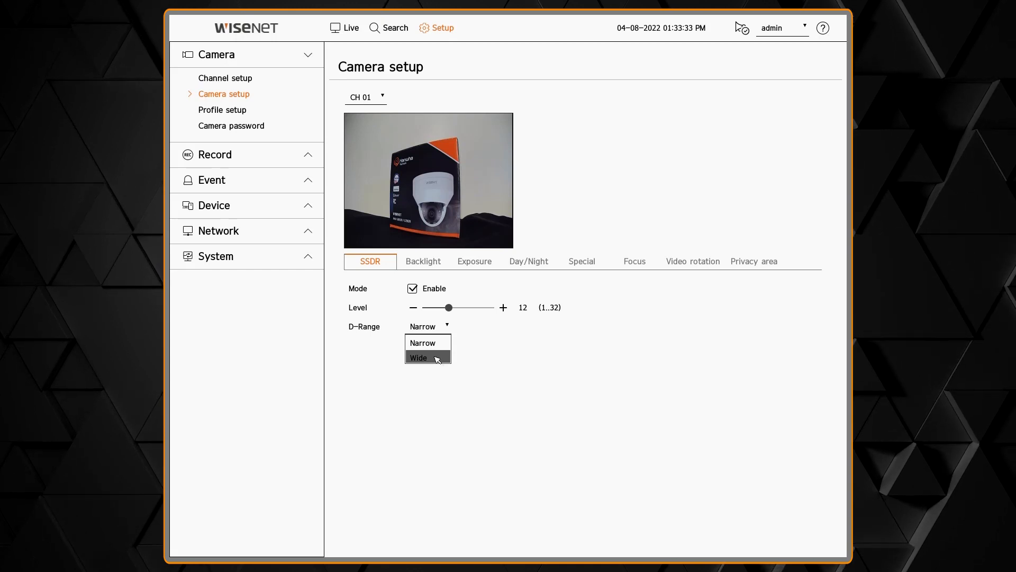
left_click(419, 357)
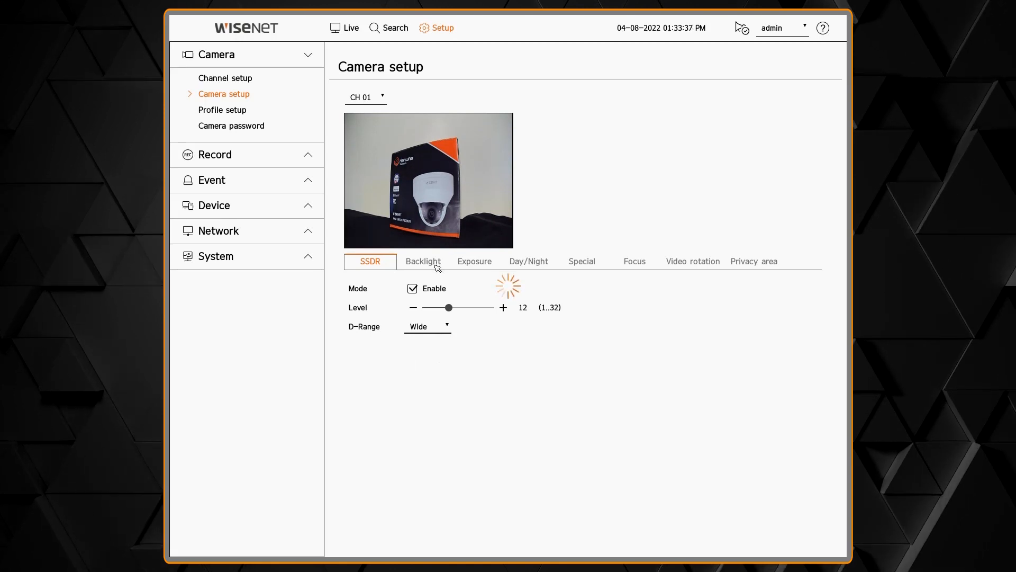
Step: Set CH 01's backlight mode to WDR at Medium level
left_click(423, 262)
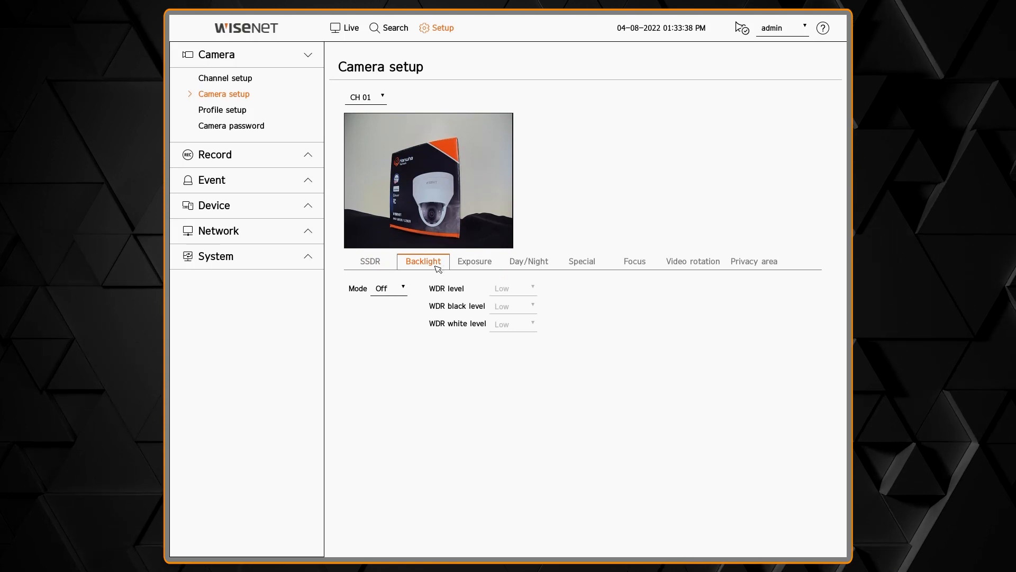
left_click(389, 288)
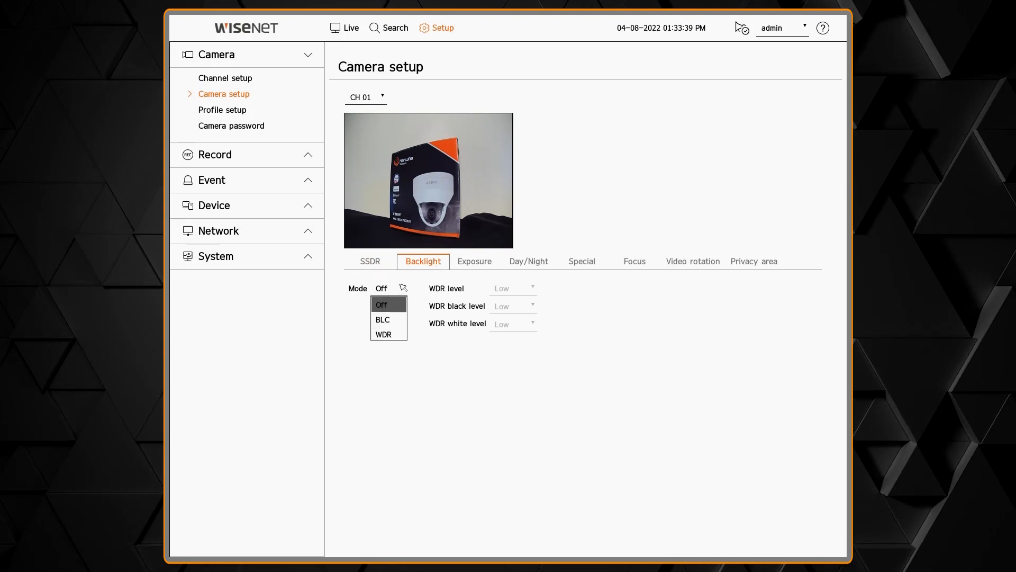
left_click(383, 334)
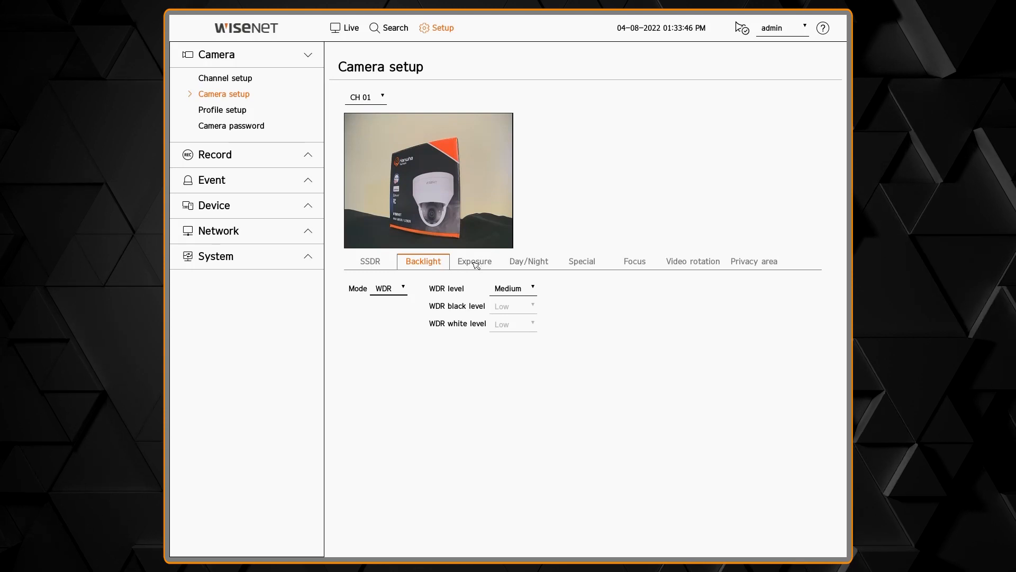
left_click(475, 262)
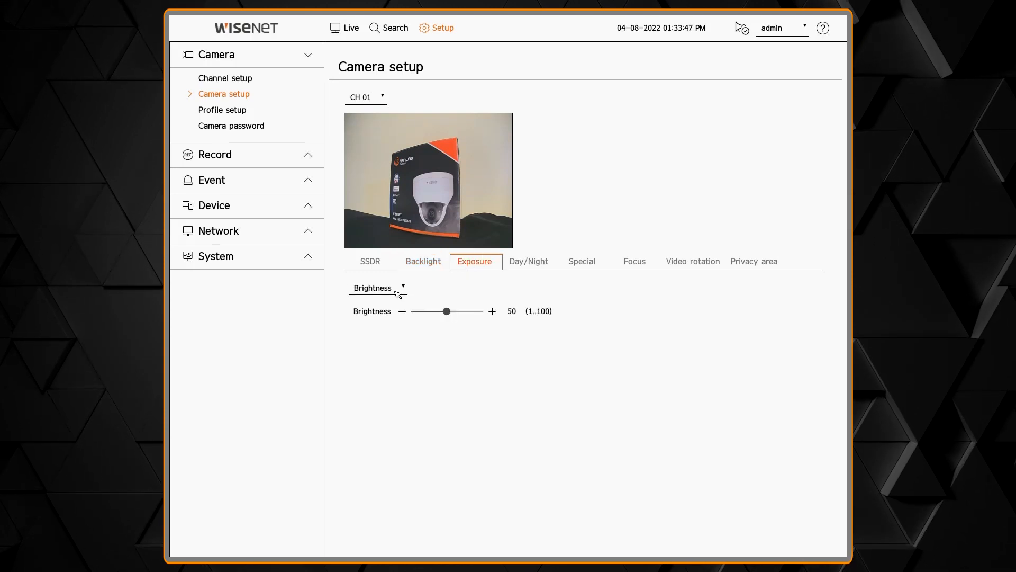
Step: Set the minimum shutter to 1/30, leaving anti-flicker Off and maximum shutter 1/1500
left_click(379, 288)
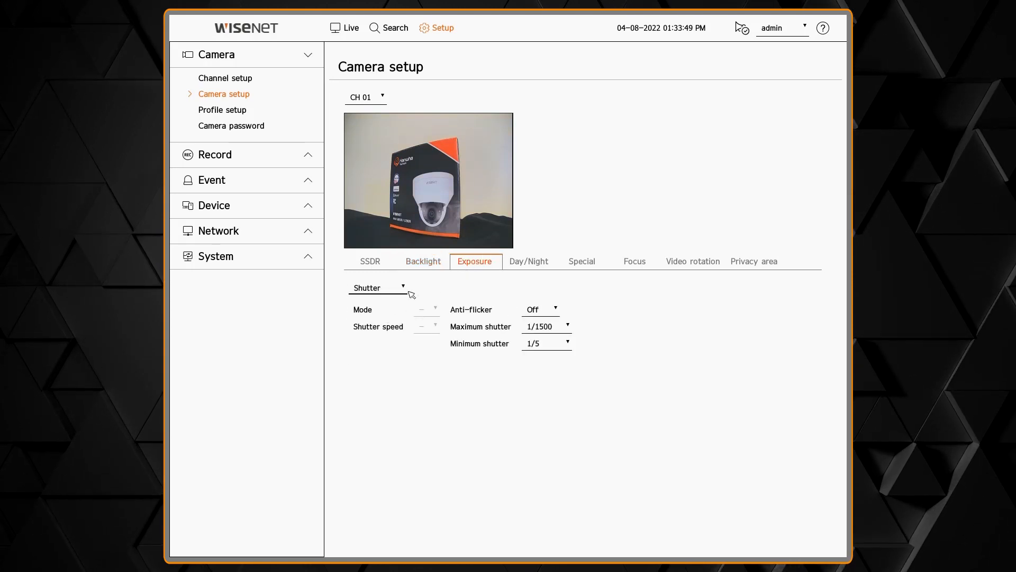
left_click(541, 309)
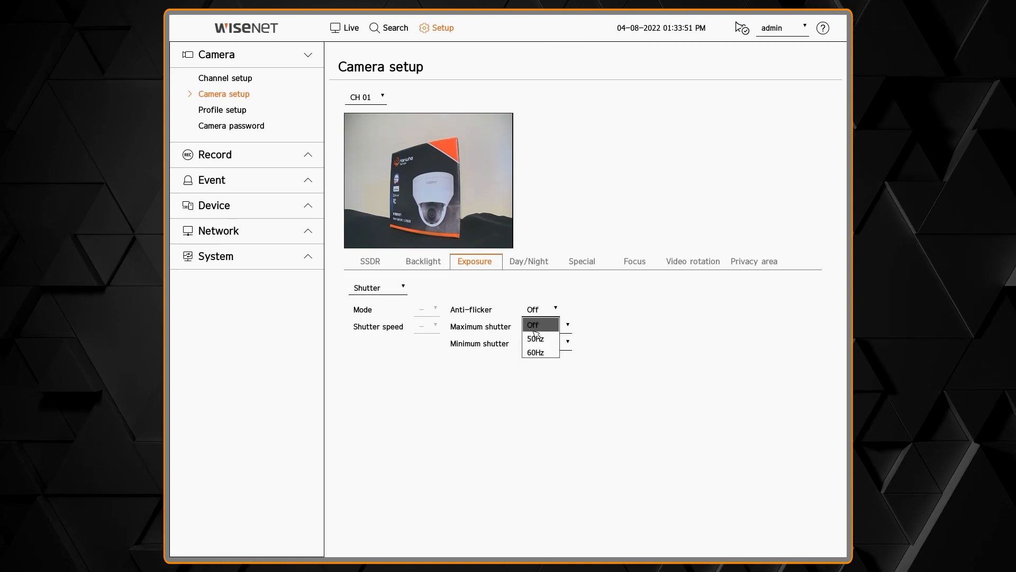
left_click(546, 343)
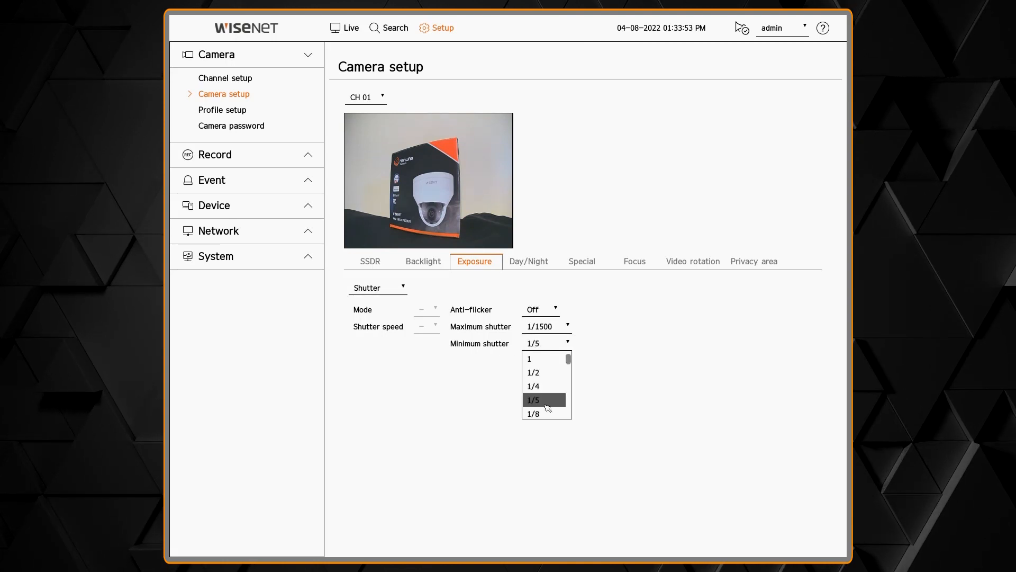
left_click(533, 400)
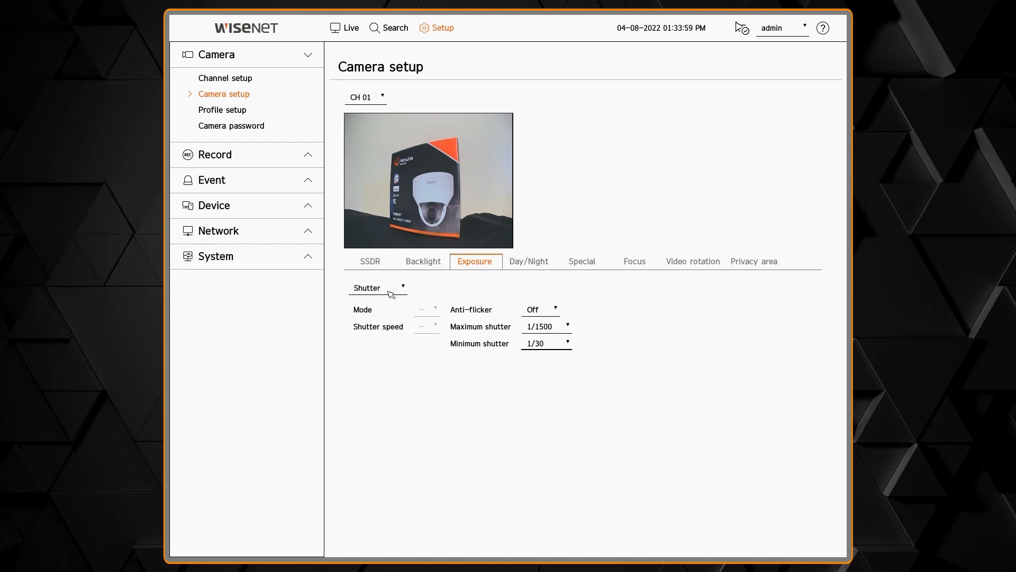
left_click(378, 287)
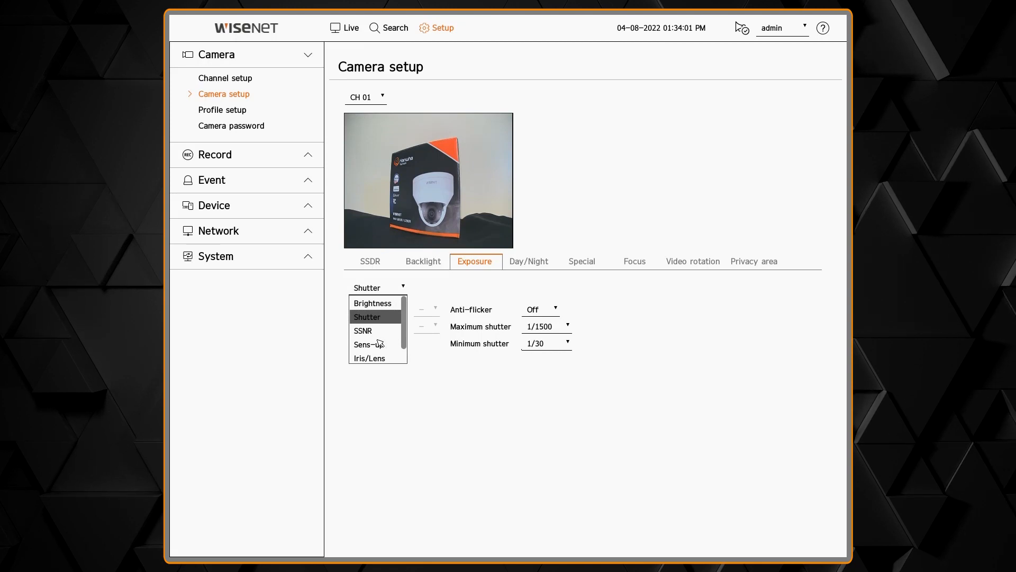
scroll("down", 3)
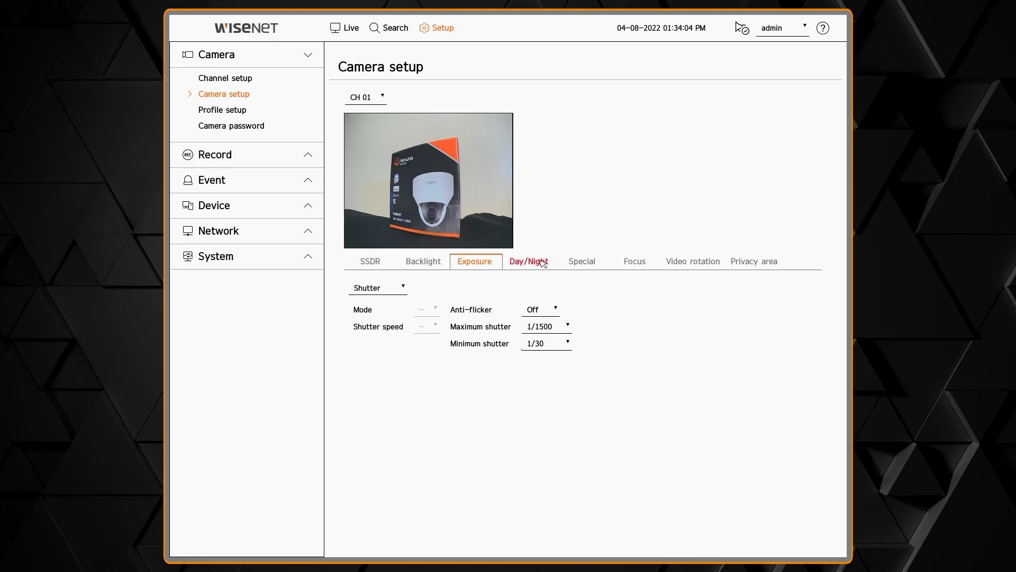
Step: Try B/W and Color day/night modes, then settle on Auto for CH 01
left_click(528, 262)
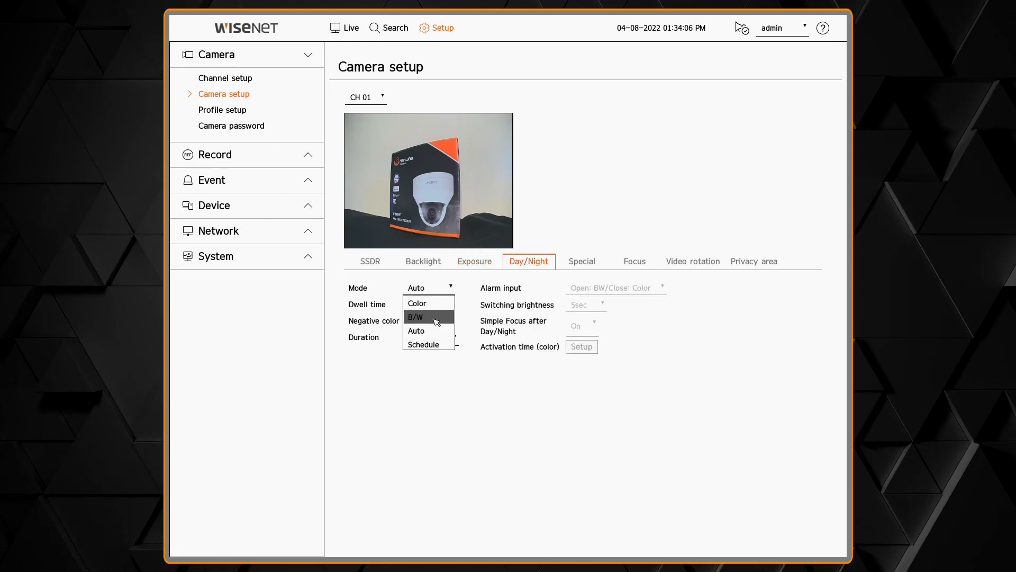
left_click(415, 316)
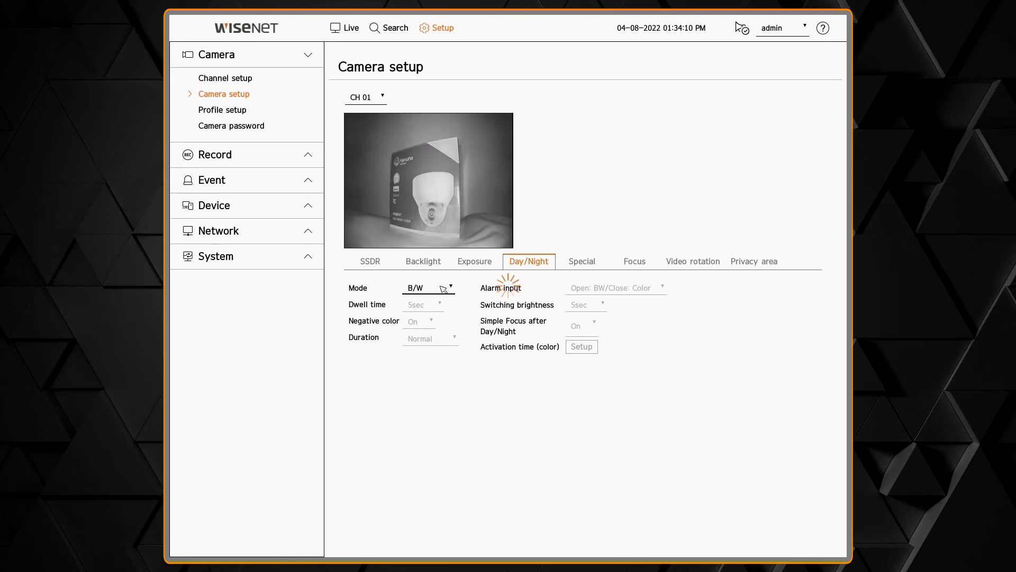
left_click(429, 288)
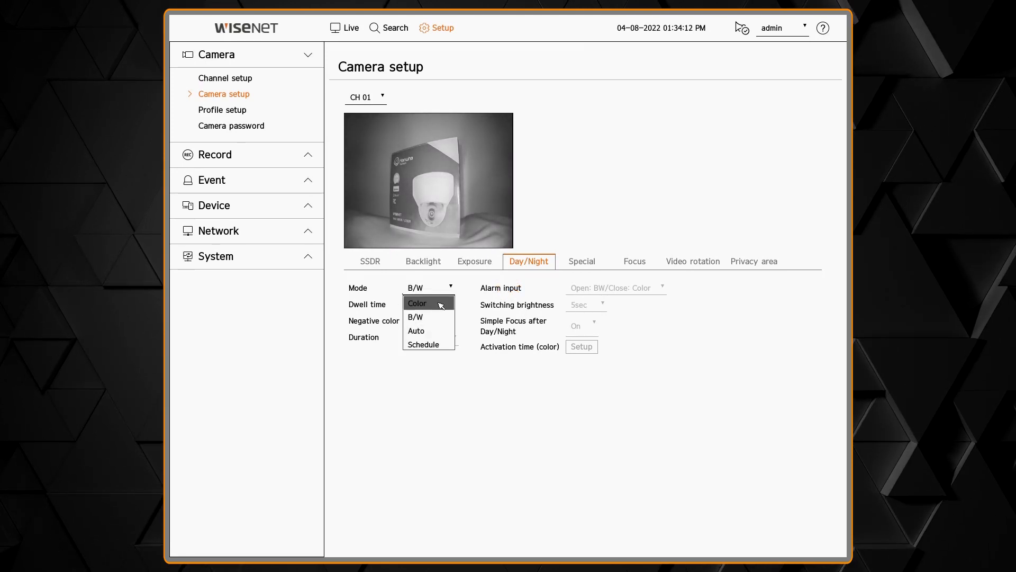
left_click(417, 303)
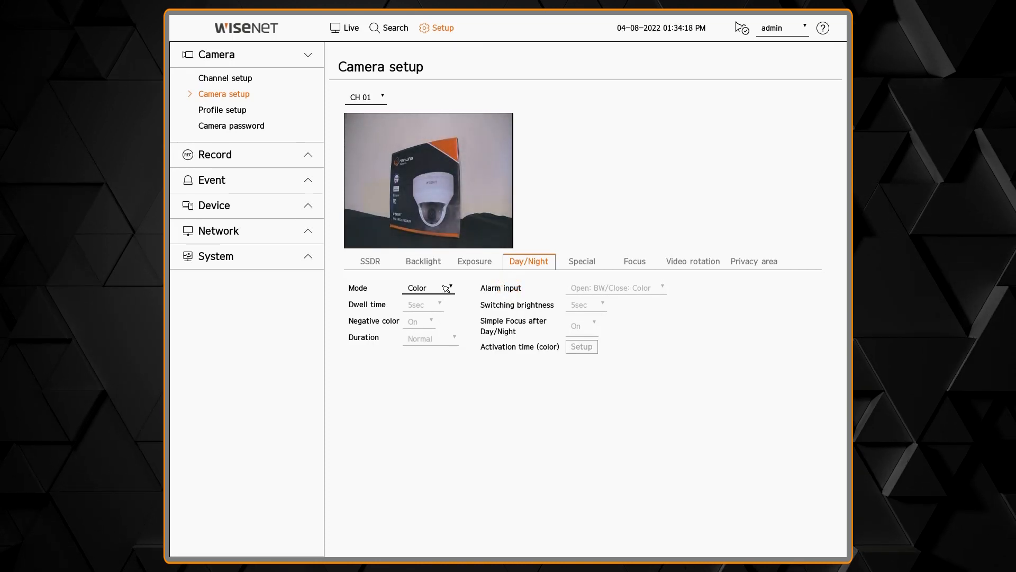
left_click(429, 288)
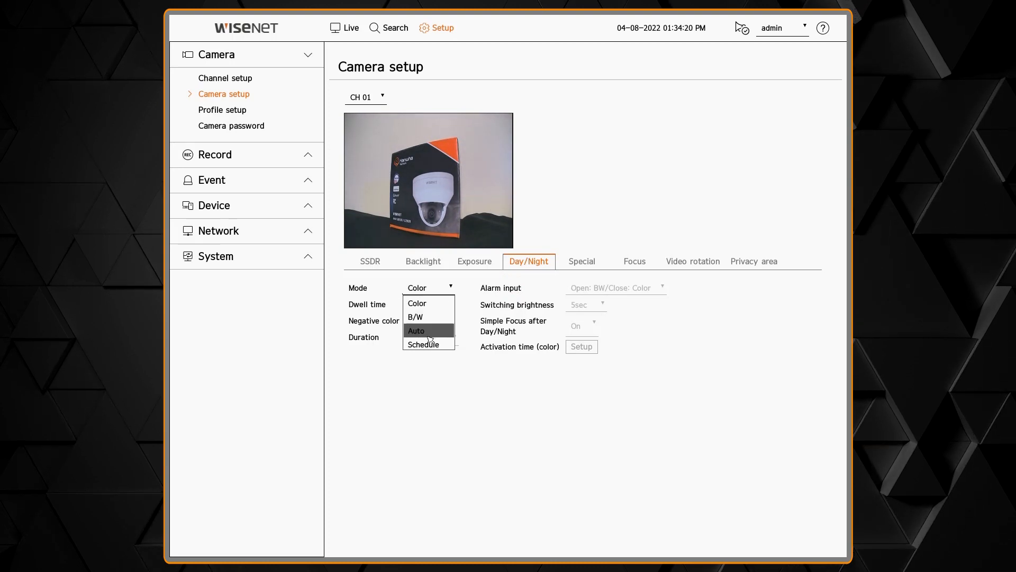
left_click(415, 330)
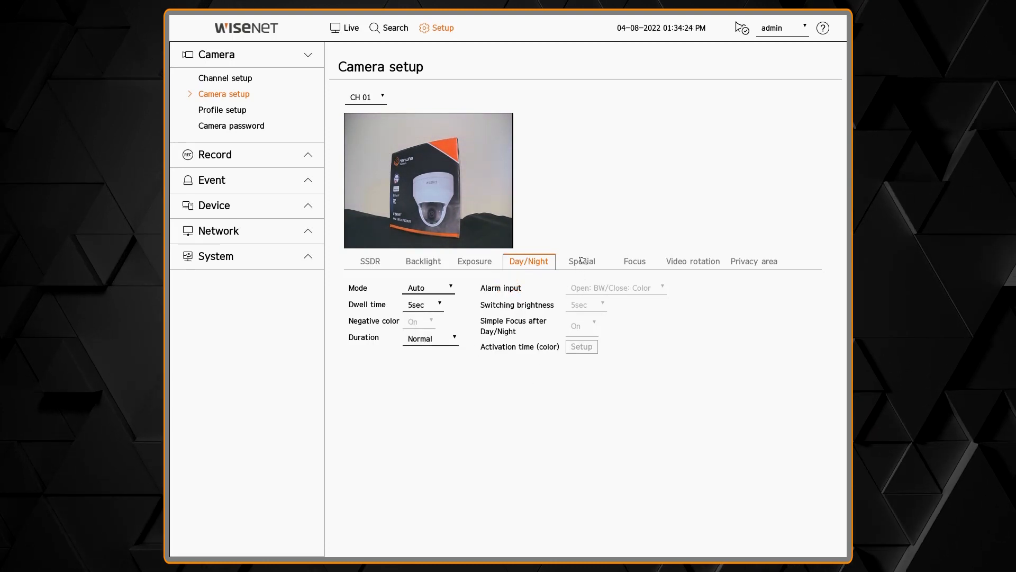
left_click(581, 261)
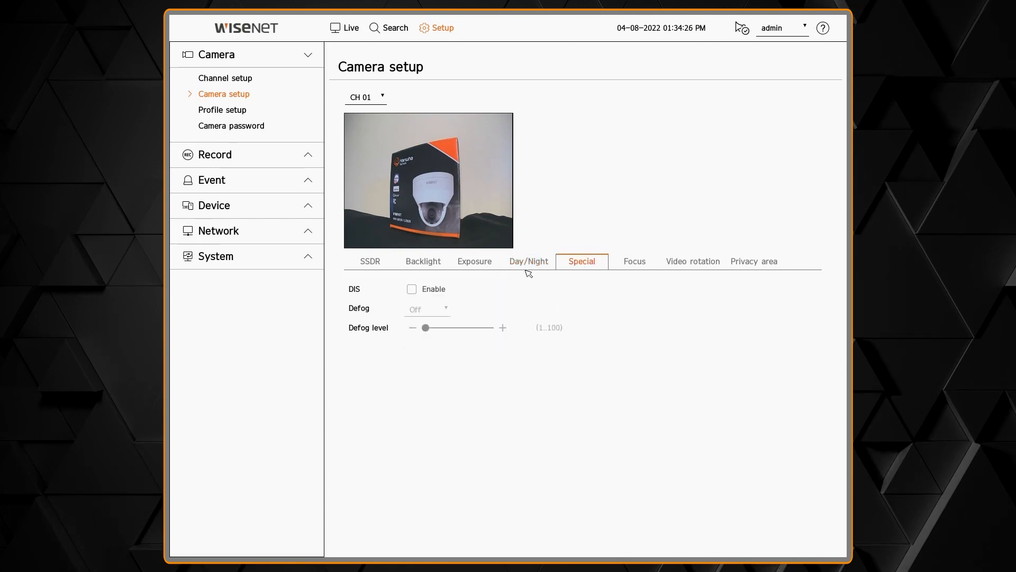
mouse_move(593, 263)
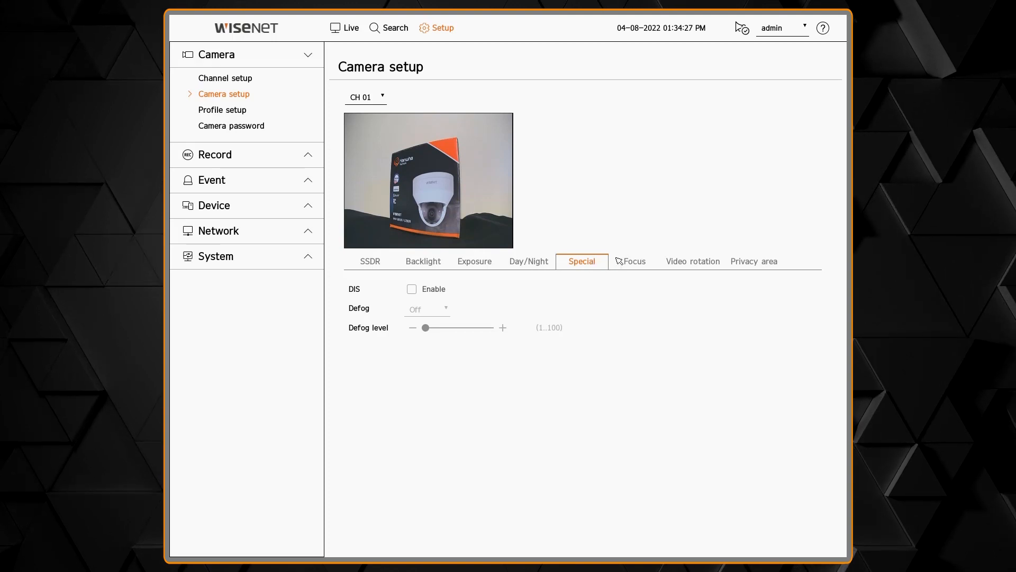
left_click(633, 262)
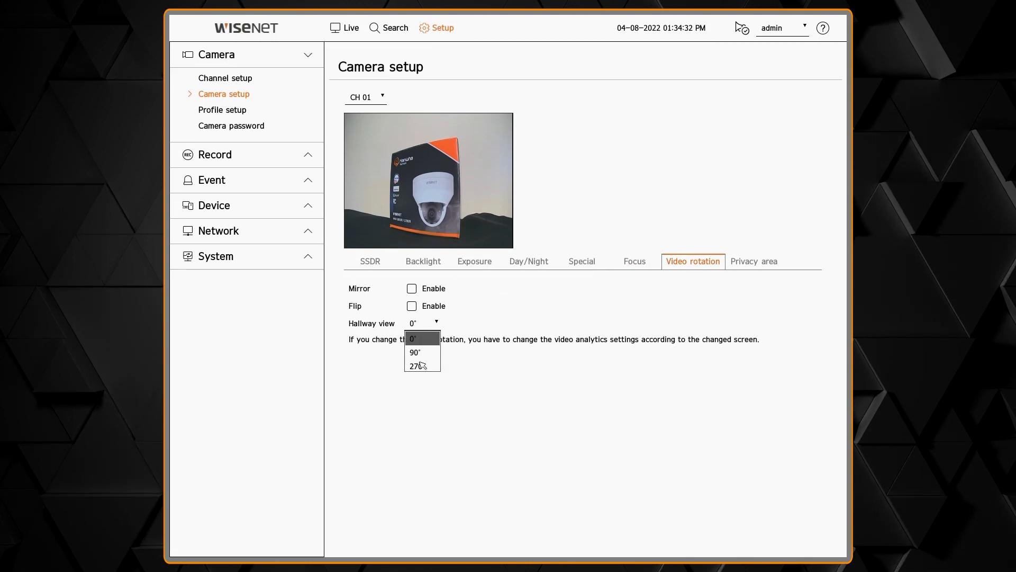
mouse_move(743, 265)
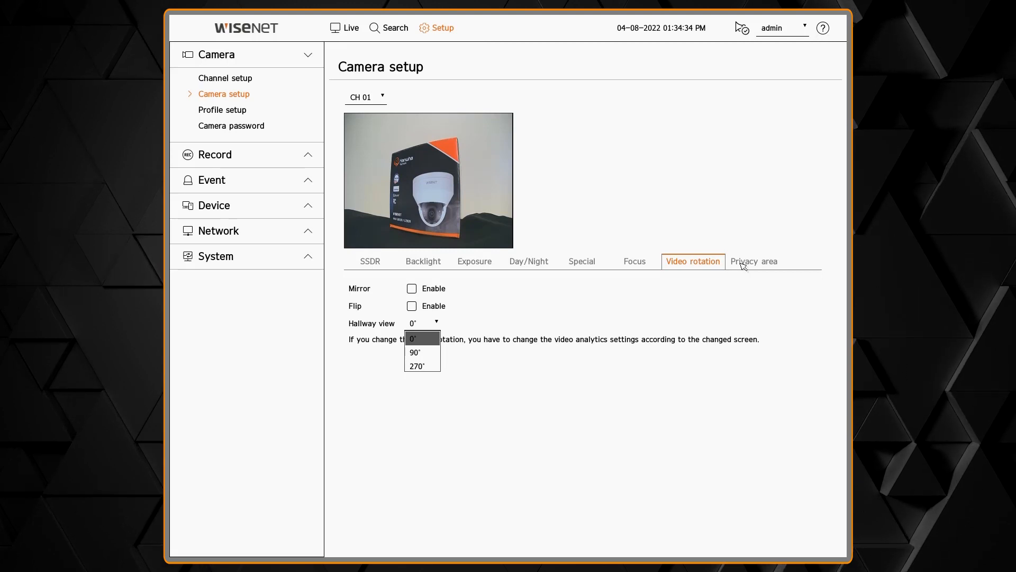
Step: Keep hallway view at 0° and enable Mirror and Flip on CH 01's video
left_click(414, 338)
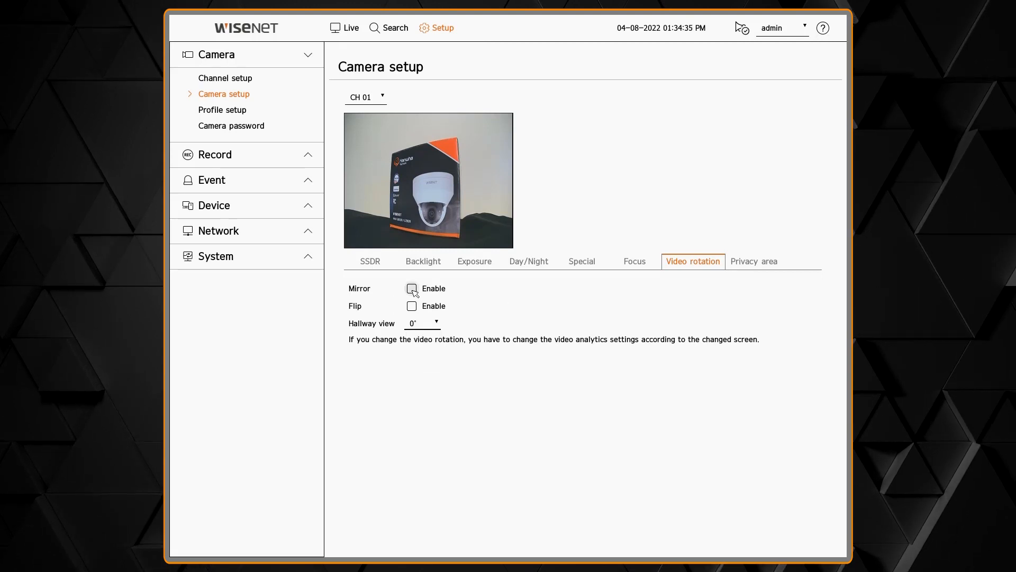
left_click(412, 288)
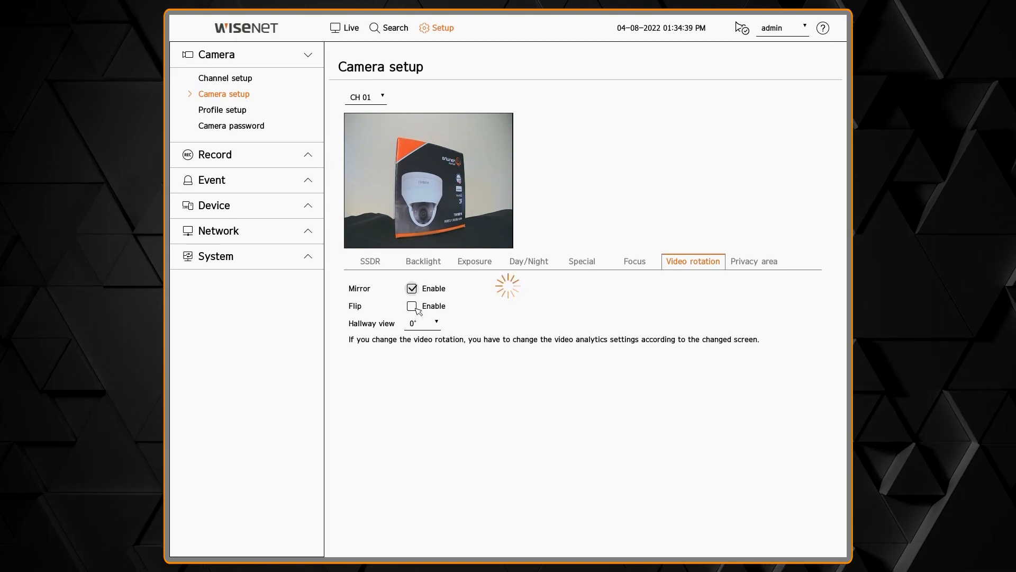
left_click(412, 306)
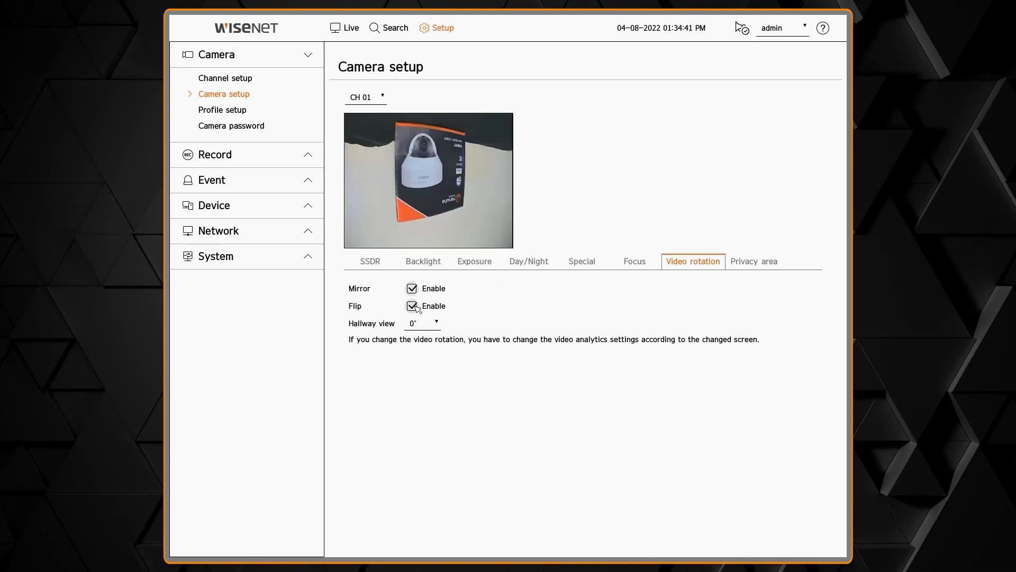
left_click(753, 261)
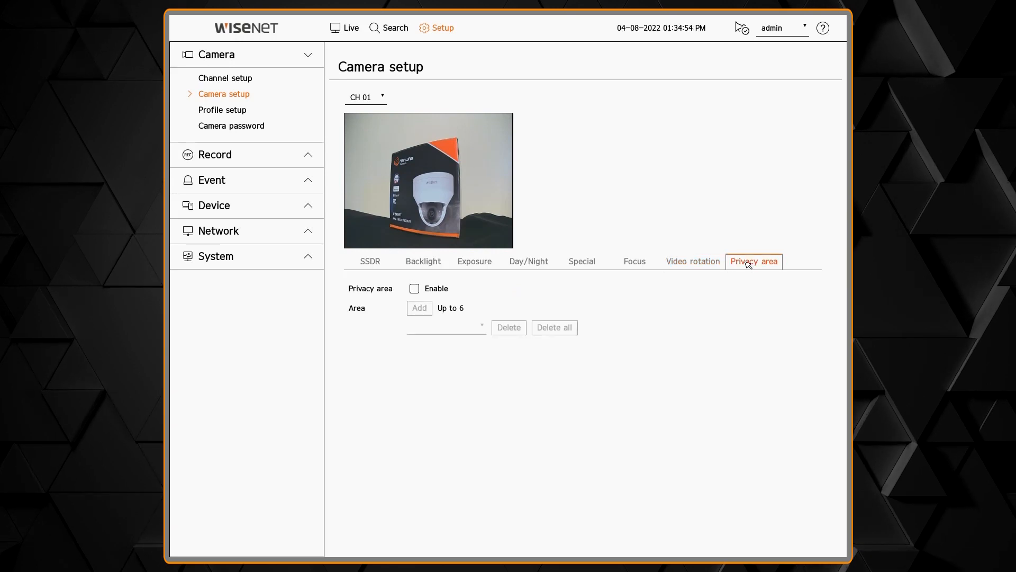
Step: Enable privacy masking and draw a new area, Privacy1, over the middle of the box
left_click(414, 288)
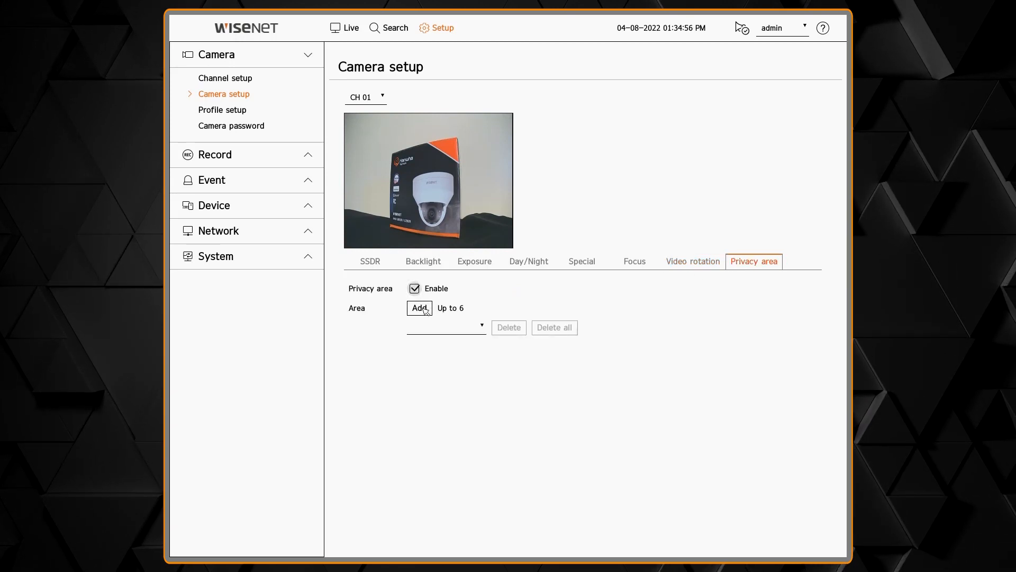
left_click(420, 308)
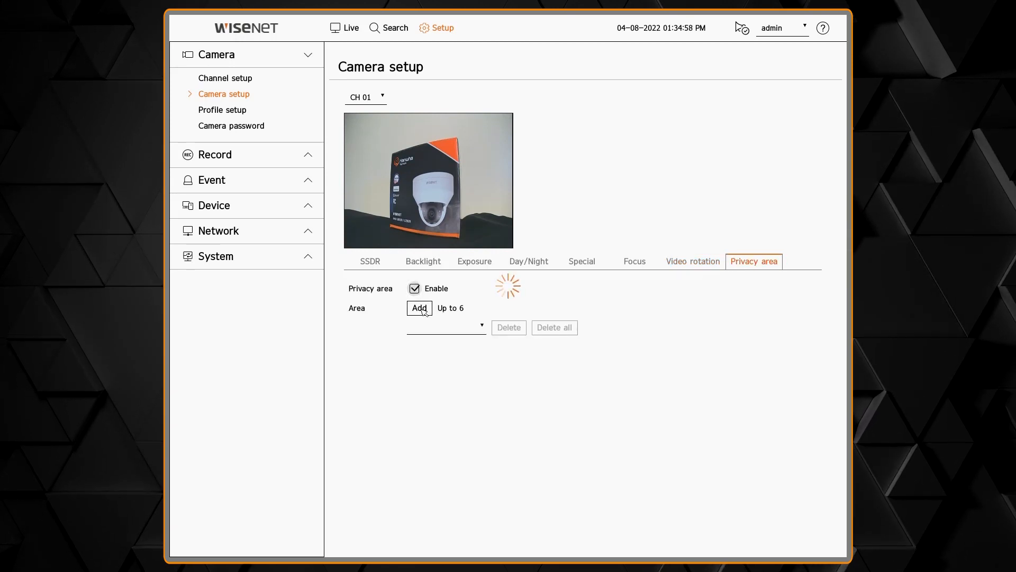
left_click(420, 308)
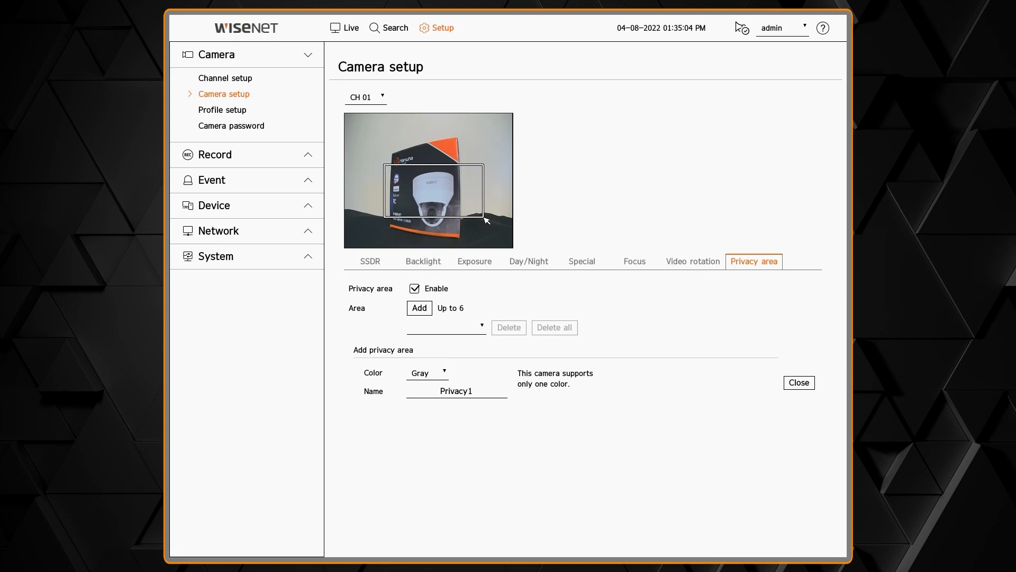
left_click(420, 309)
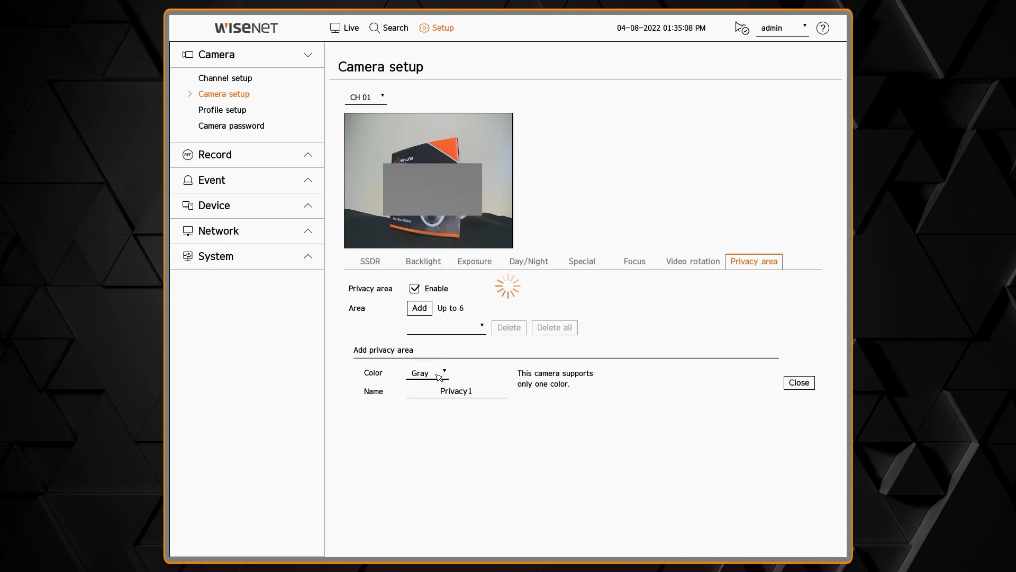
Step: Choose the mask colour and dismiss the nothing-selected warning
left_click(427, 372)
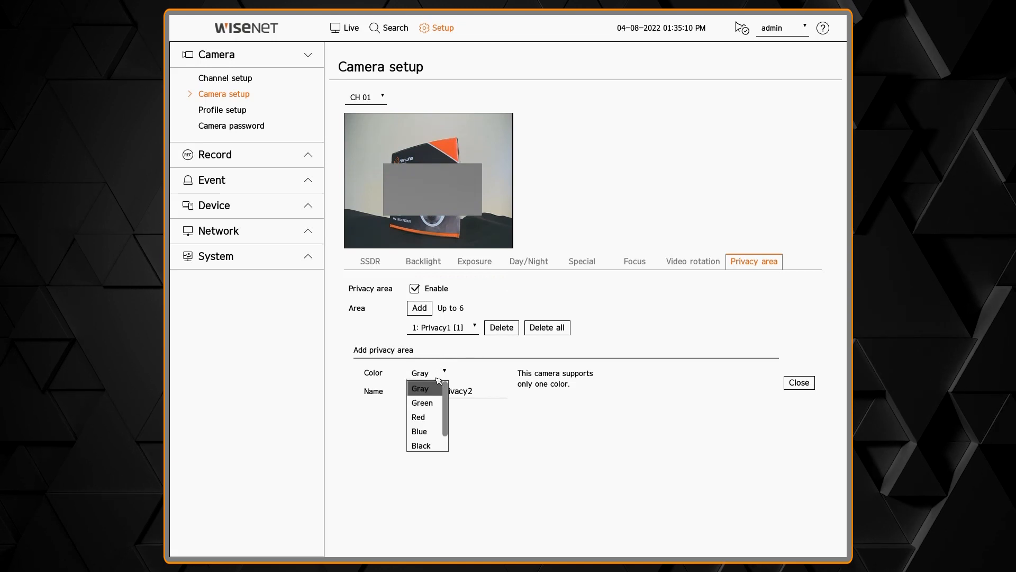
left_click(422, 402)
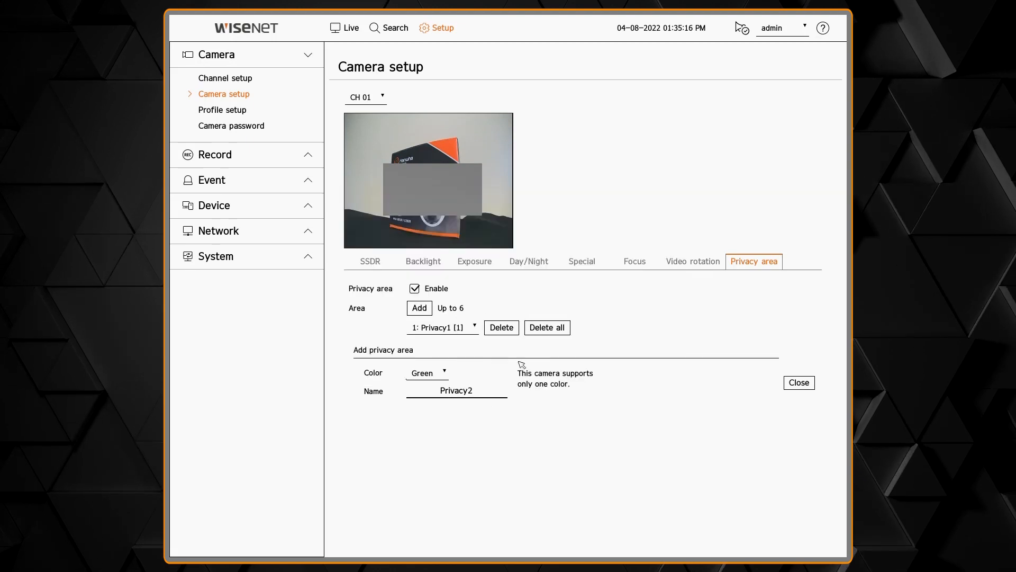
left_click(500, 327)
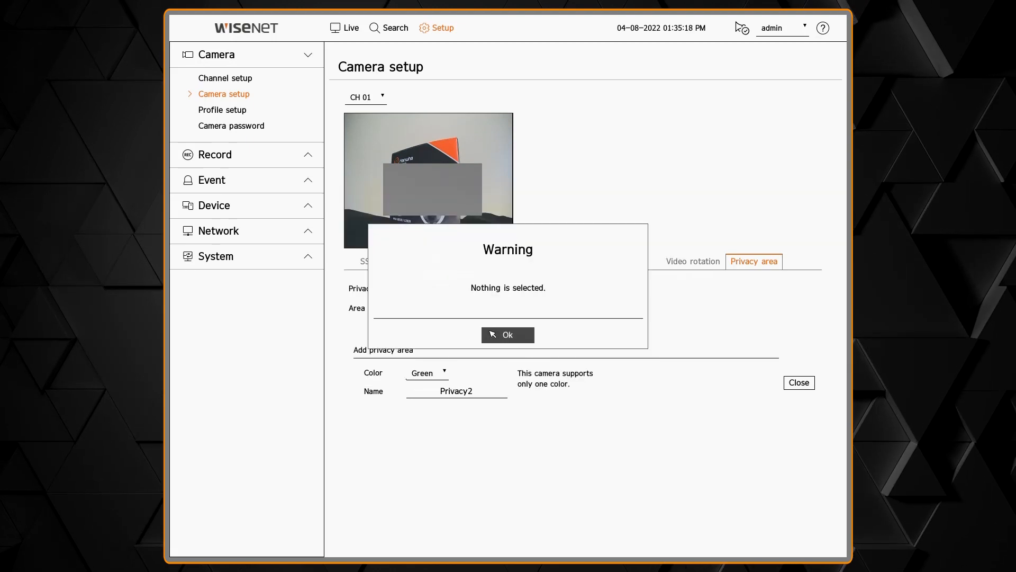
left_click(507, 334)
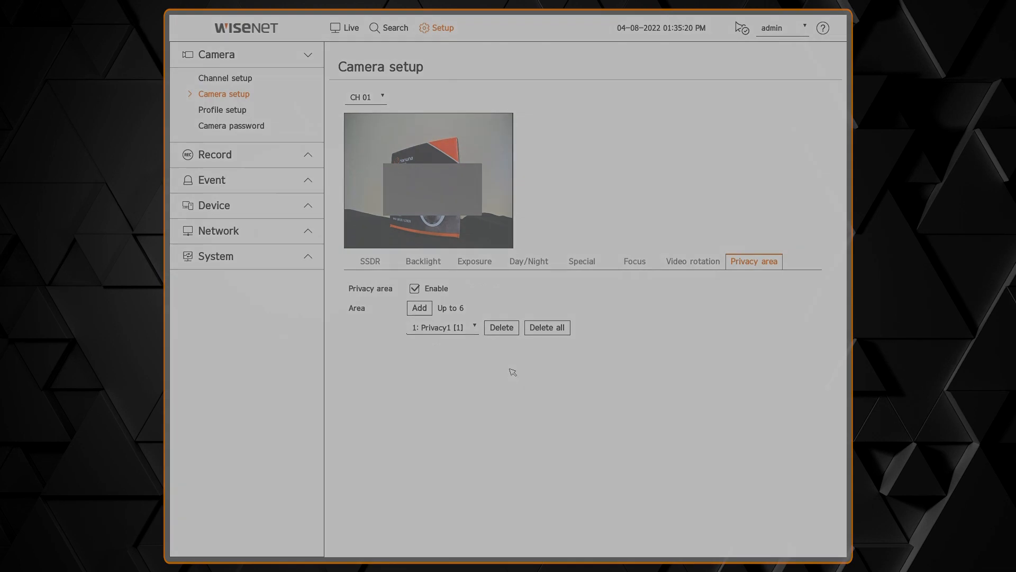